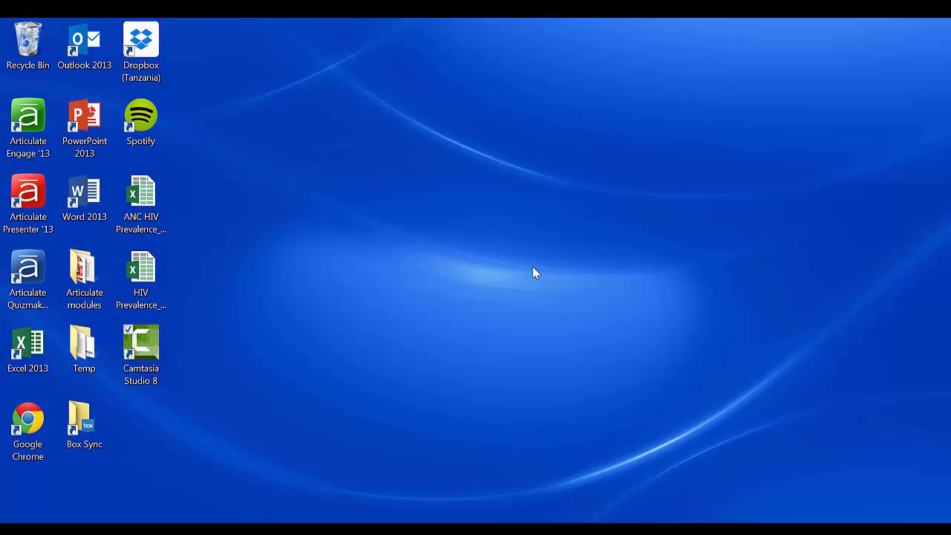
- Launch Google Chrome from the desktop shortcut
{"action": "left_click", "coordinate": [27, 424]}
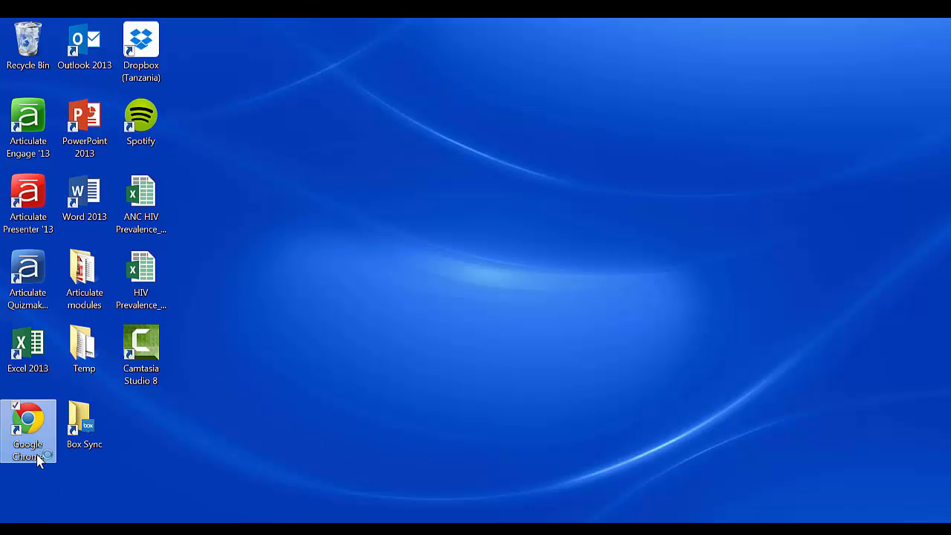
{"action": "double_click", "coordinate": [27, 417]}
{"action": "type", "text": "https://"}
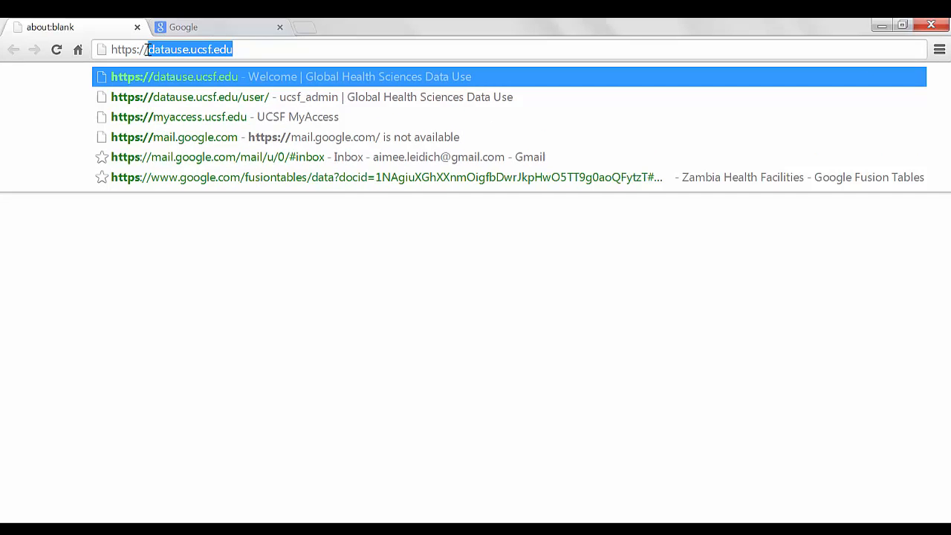
{"action": "type", "text": "www.wellsfargo.com"}
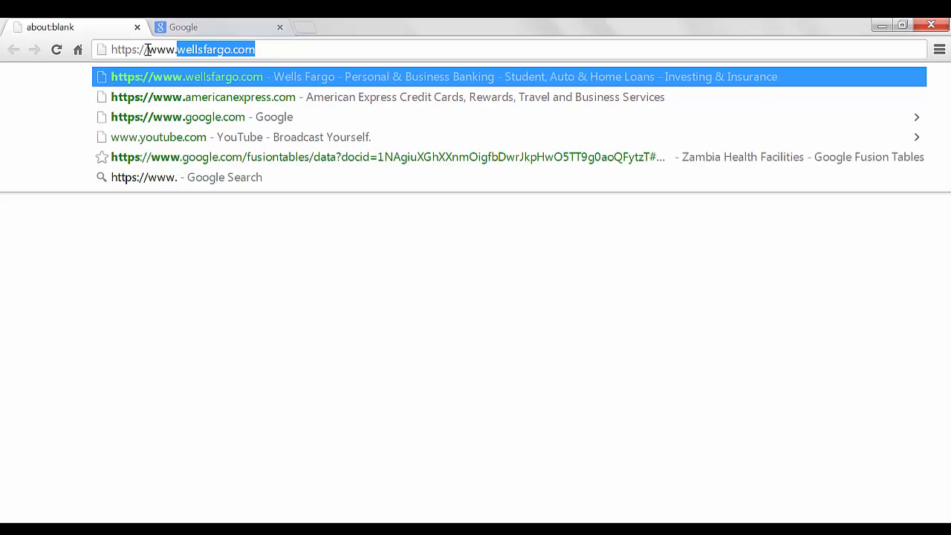
{"action": "type", "text": "google.com"}
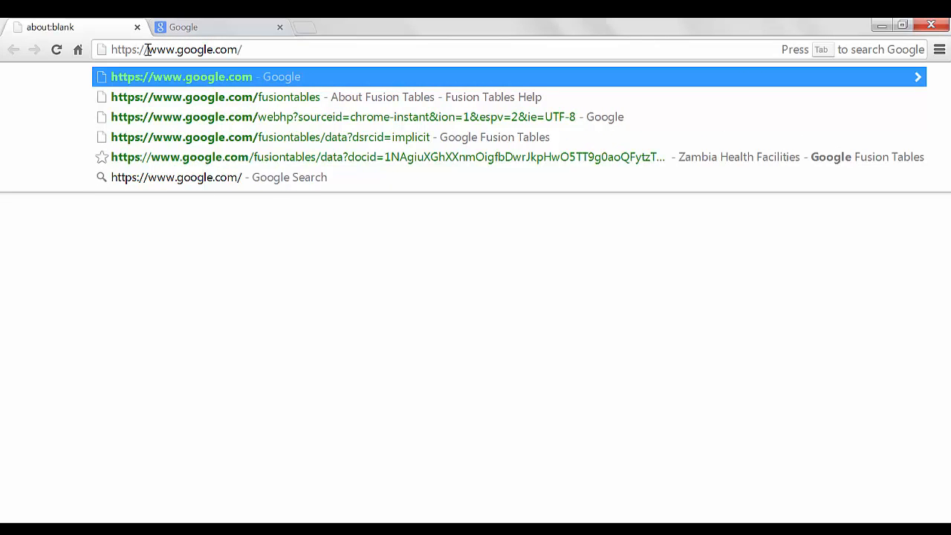
{"action": "type", "text": "fusiontabl"}
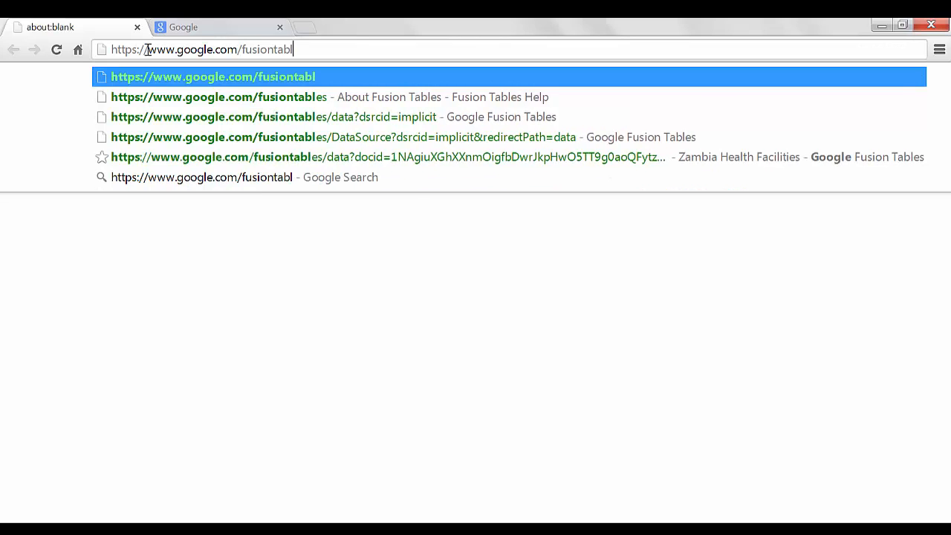
{"action": "type", "text": "es"}
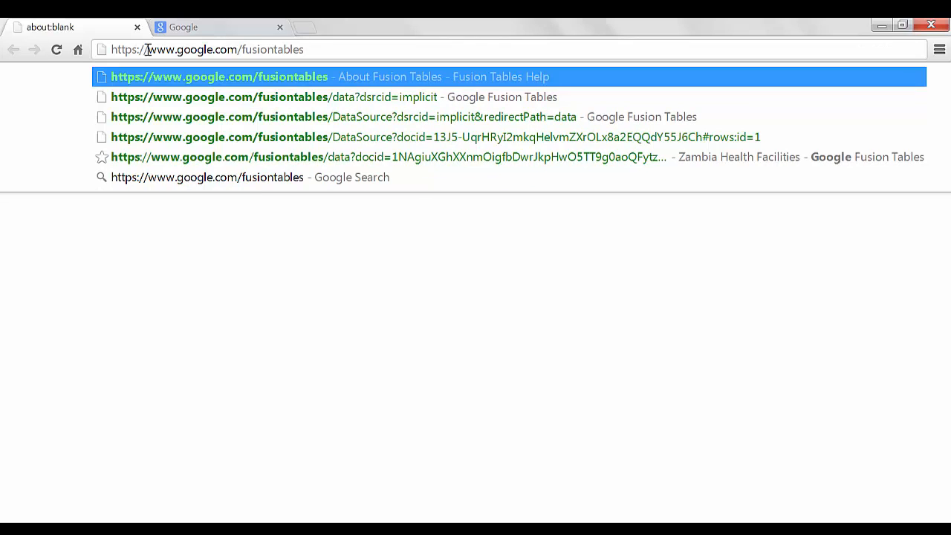
{"action": "left_click", "coordinate": [220, 77]}
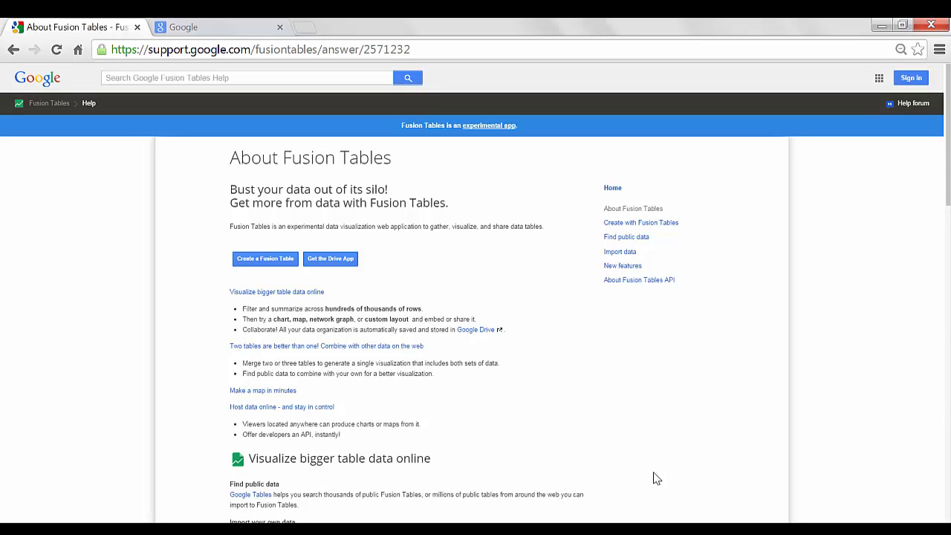
- Start creating a new Fusion Table and sign in to the Google account
{"action": "left_click", "coordinate": [264, 258]}
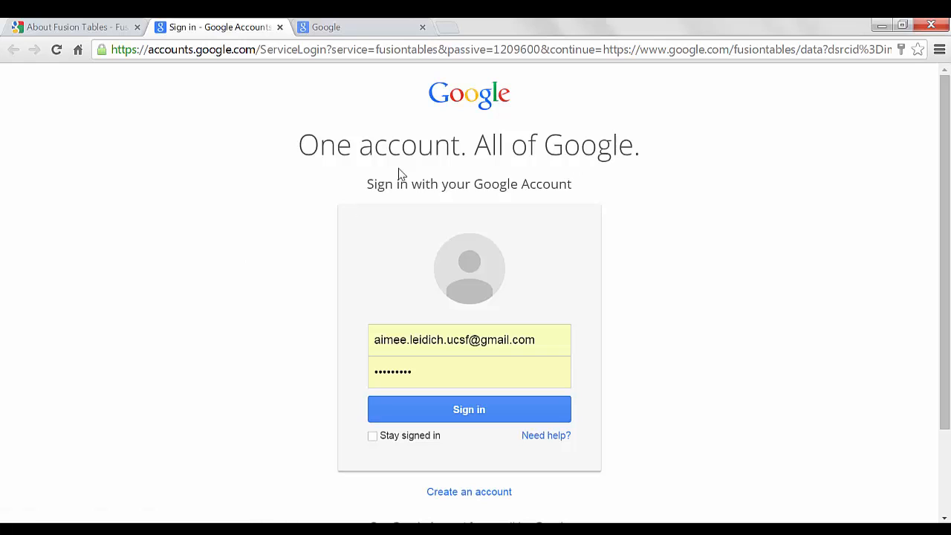
{"action": "mouse_move", "coordinate": [705, 220]}
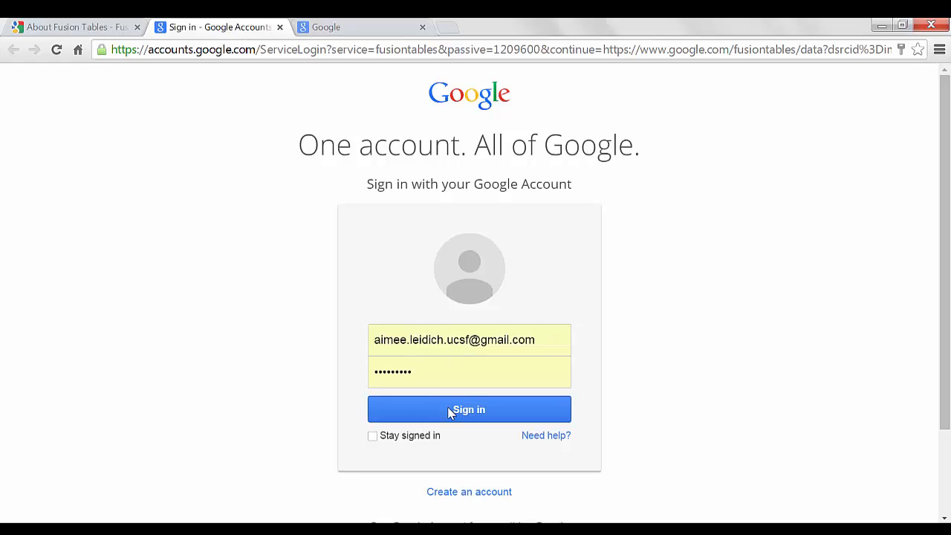
{"action": "left_click", "coordinate": [470, 411]}
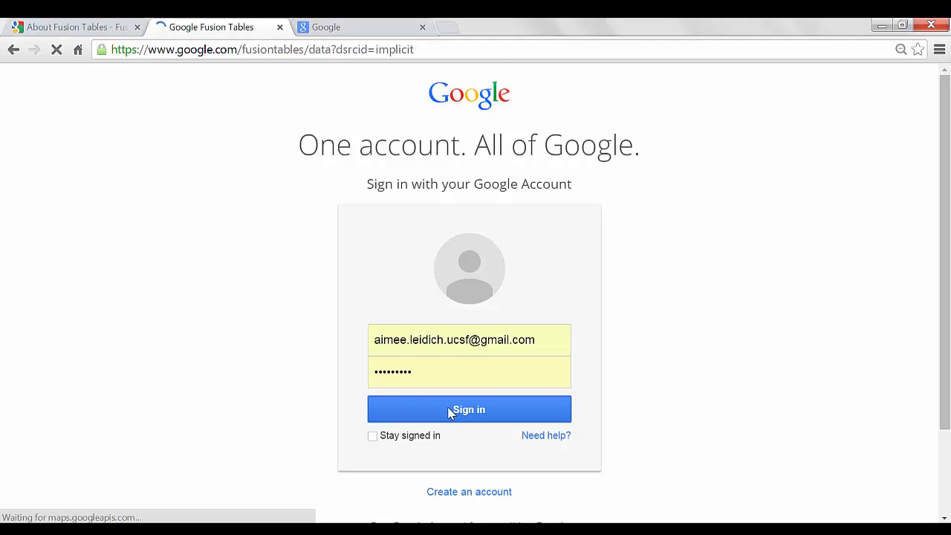
{"action": "left_click", "coordinate": [470, 410]}
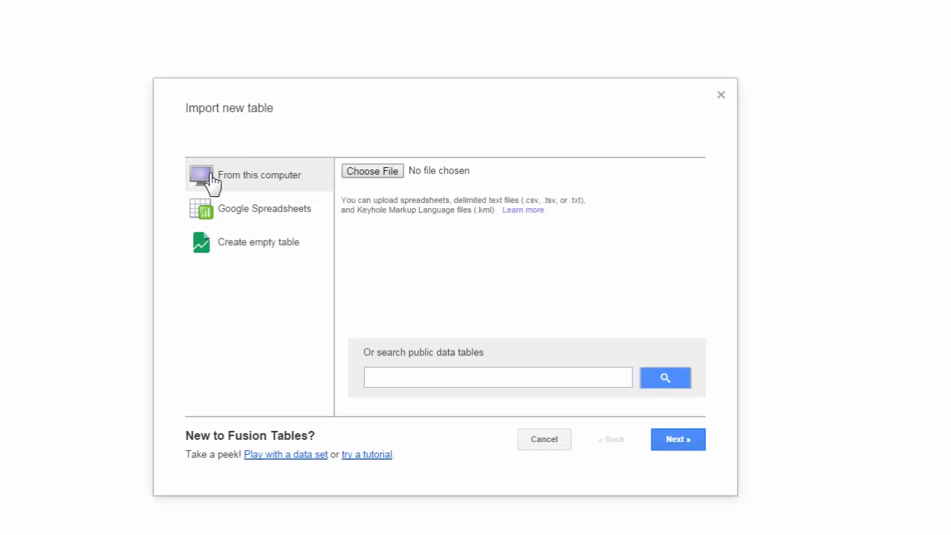
{"action": "mouse_move", "coordinate": [252, 188]}
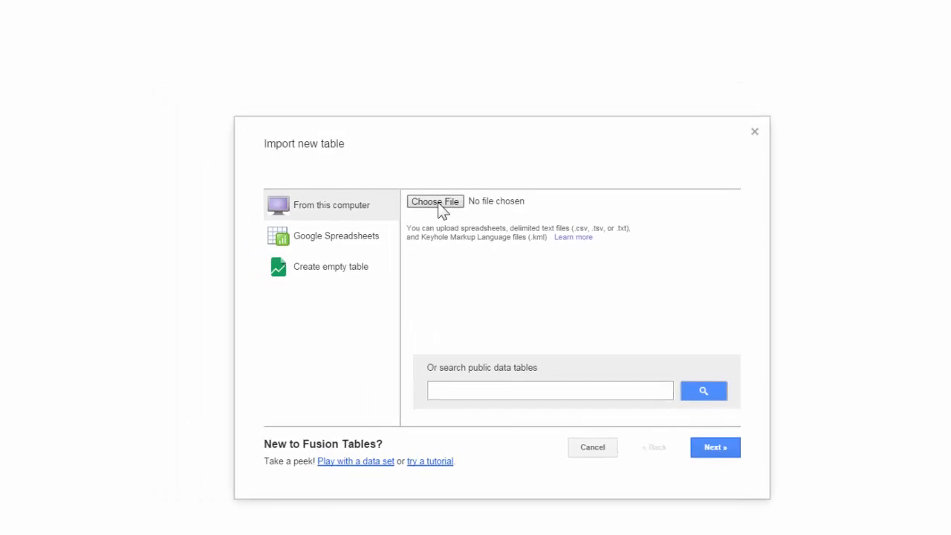
- Choose to import the new table from a file on this computer
{"action": "left_click", "coordinate": [434, 202]}
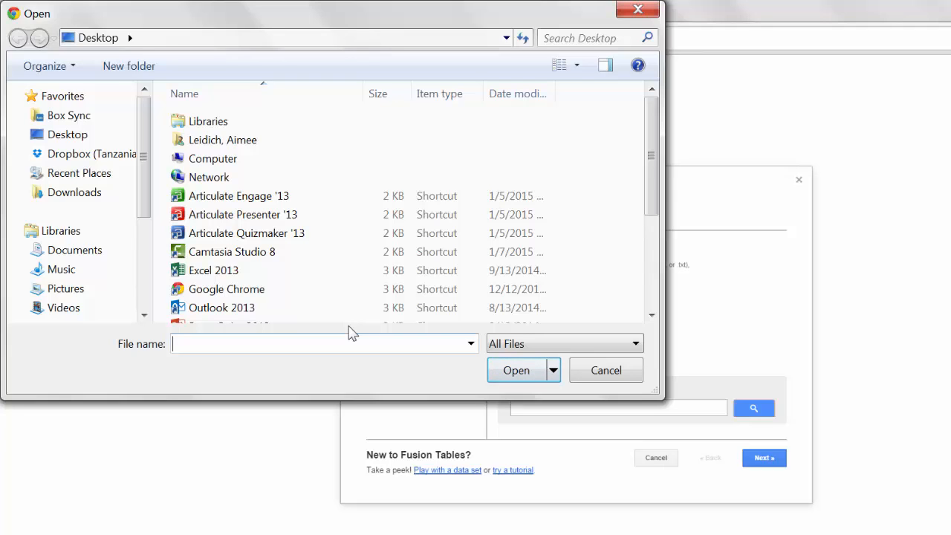
{"action": "mouse_move", "coordinate": [92, 44]}
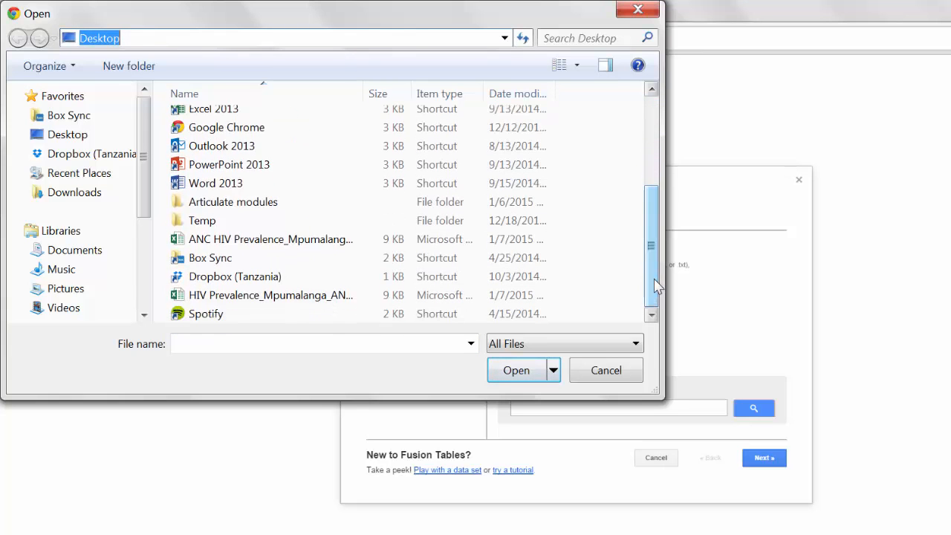
- Select the ANC HIV Prevalence_Mpumalanga_2010-2012 spreadsheet from the desktop for import
{"action": "left_click", "coordinate": [270, 238]}
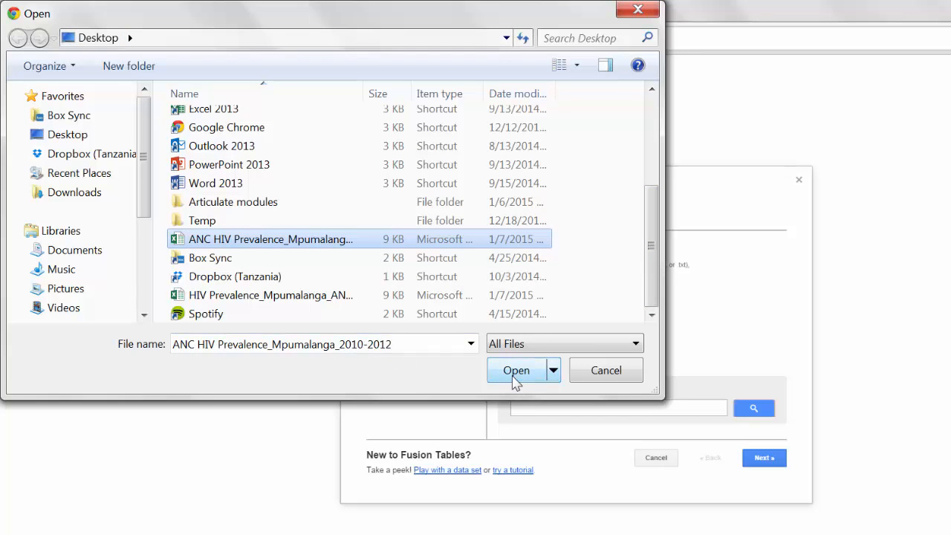
{"action": "left_click", "coordinate": [516, 370]}
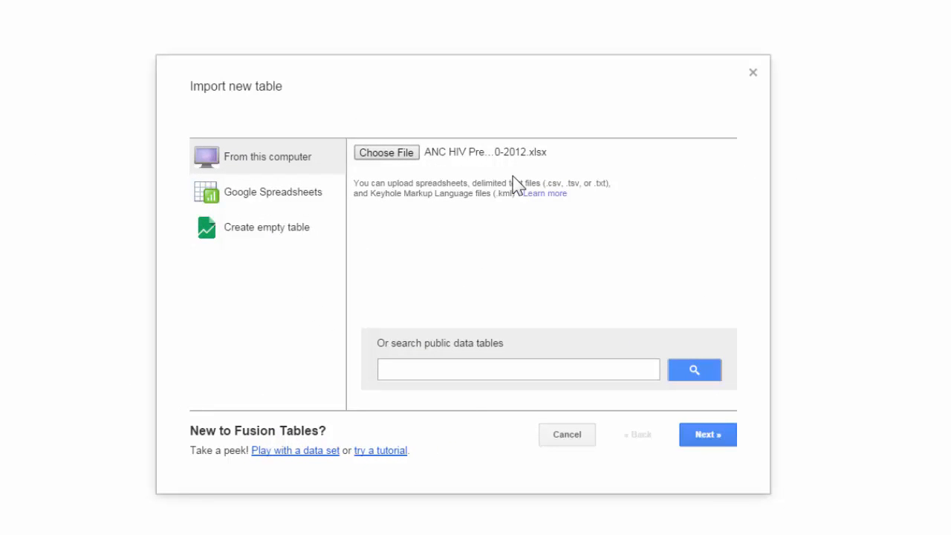
- Upload the chosen spreadsheet and accept its row-1 column headers to reach the table details
{"action": "left_click", "coordinate": [707, 434]}
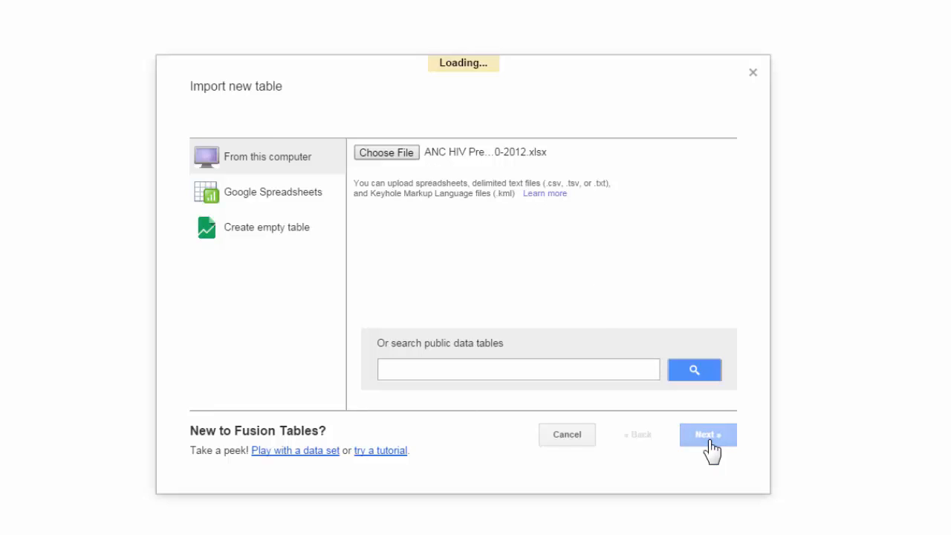
{"action": "left_click", "coordinate": [707, 434]}
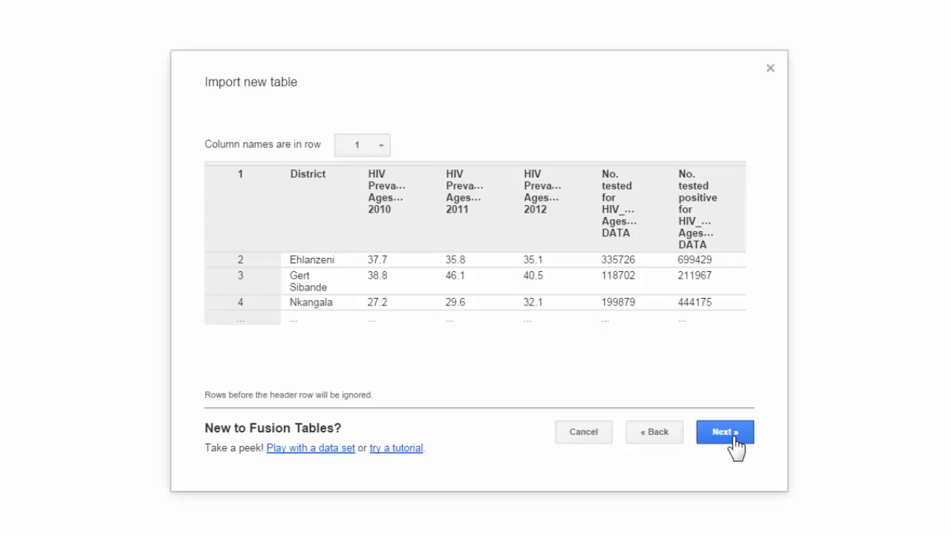
{"action": "left_click", "coordinate": [725, 430]}
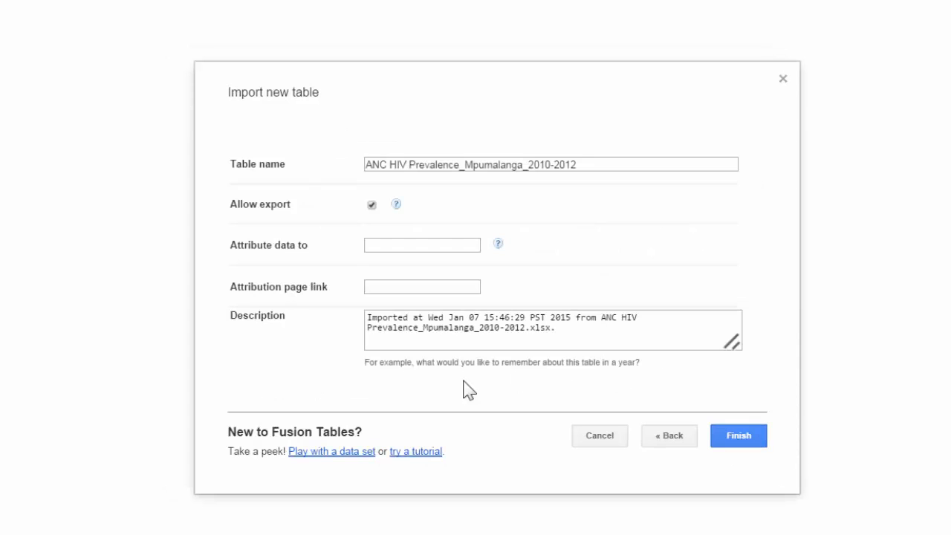
{"action": "mouse_move", "coordinate": [597, 380]}
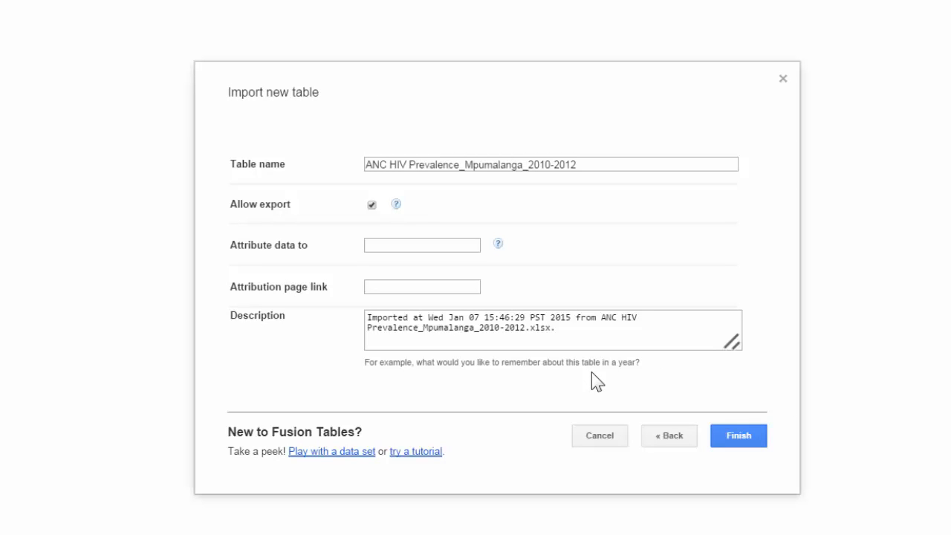
{"action": "mouse_move", "coordinate": [252, 185]}
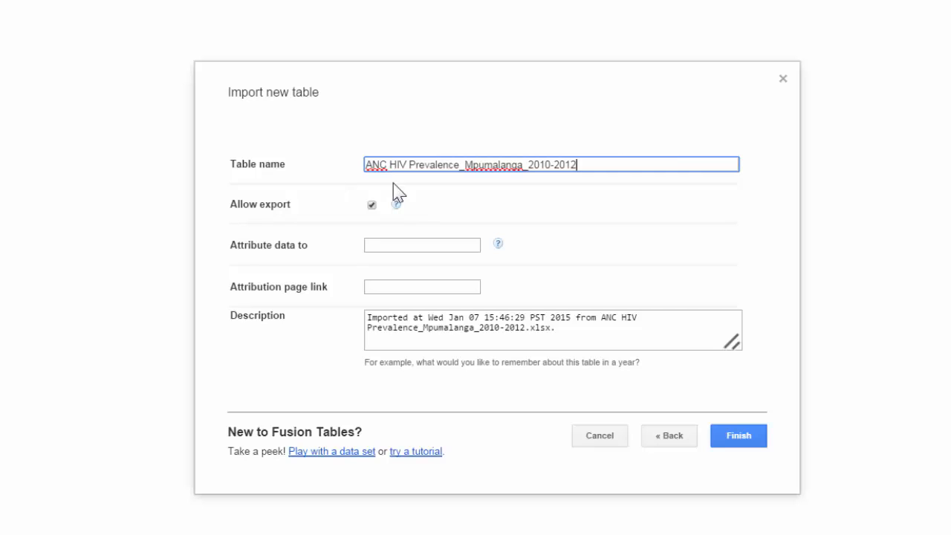
- Confirm the table name ANC HIV Prevalence_Mpumalanga_2010-2012 and finish creating the table
{"action": "left_click", "coordinate": [529, 163]}
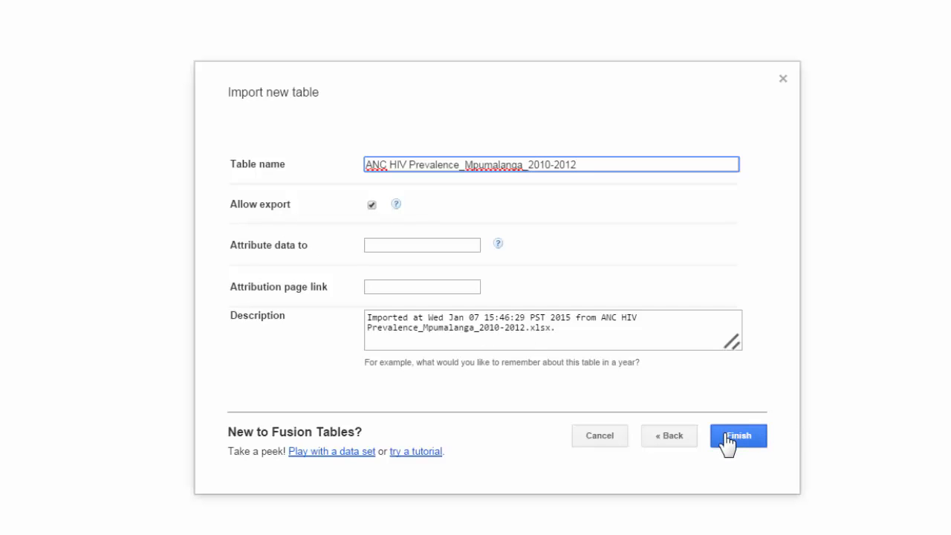
{"action": "left_click", "coordinate": [737, 435]}
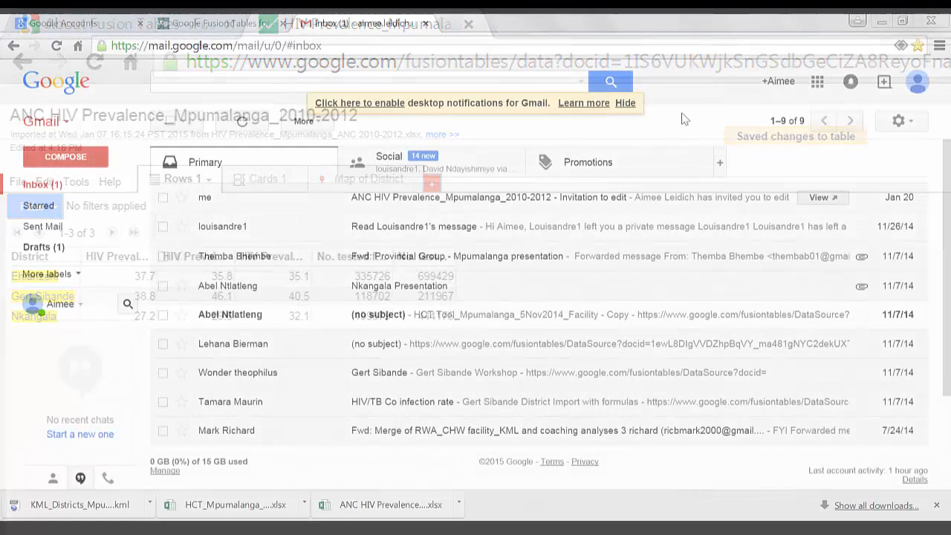
- Switch to the Gmail tab and use the Google apps grid to reach Google Drive
{"action": "left_click", "coordinate": [364, 23]}
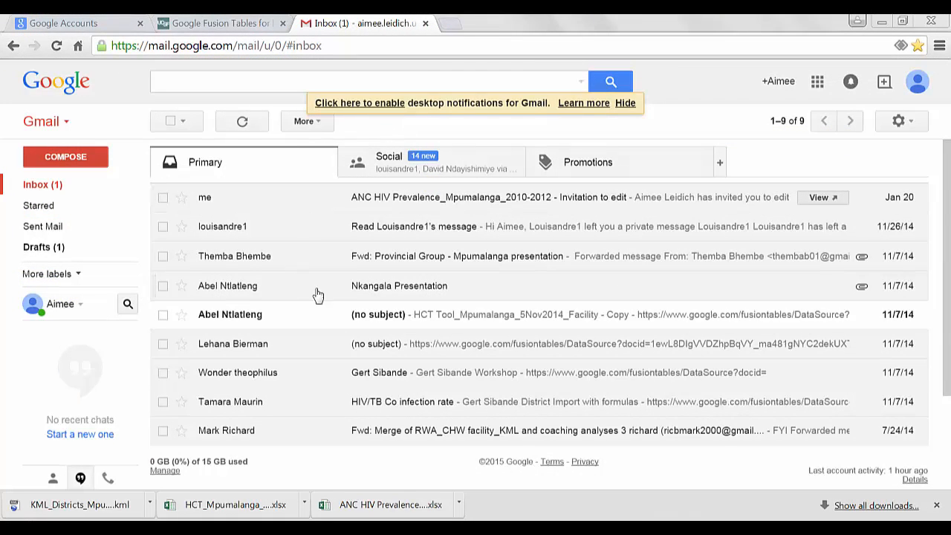
{"action": "mouse_move", "coordinate": [686, 371]}
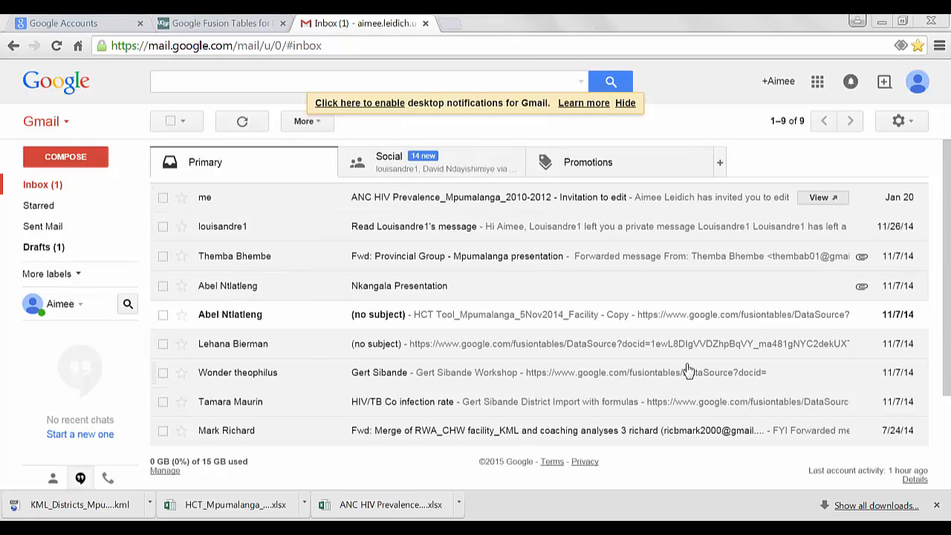
{"action": "mouse_move", "coordinate": [800, 97]}
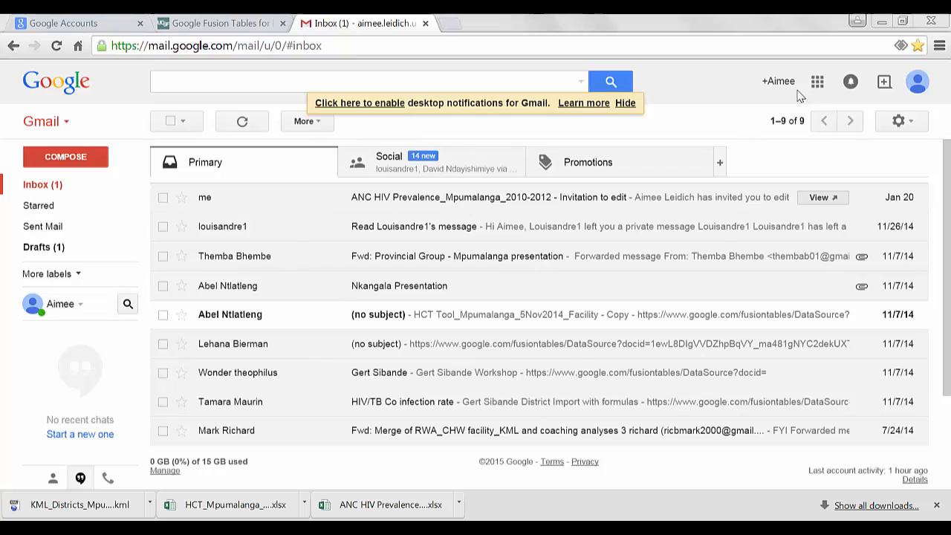
{"action": "left_click", "coordinate": [817, 81]}
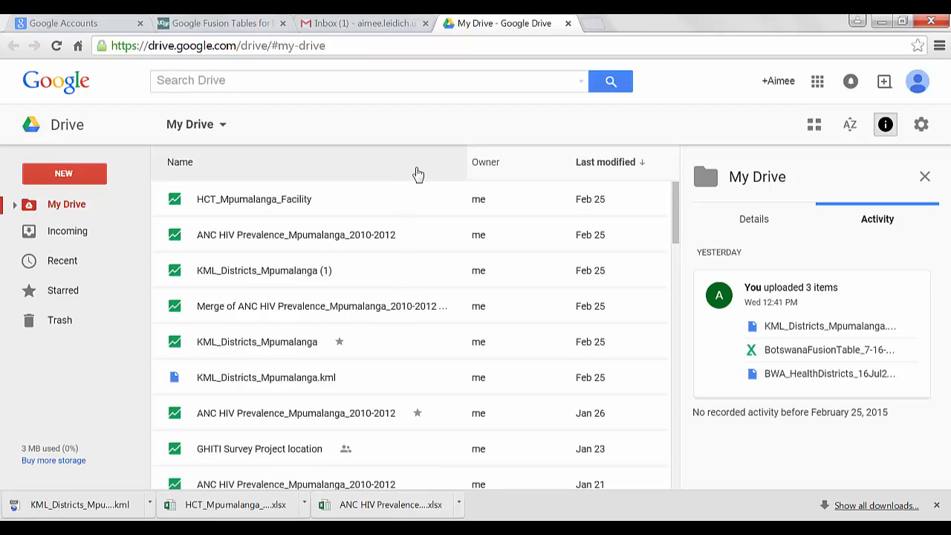
{"action": "mouse_move", "coordinate": [178, 208]}
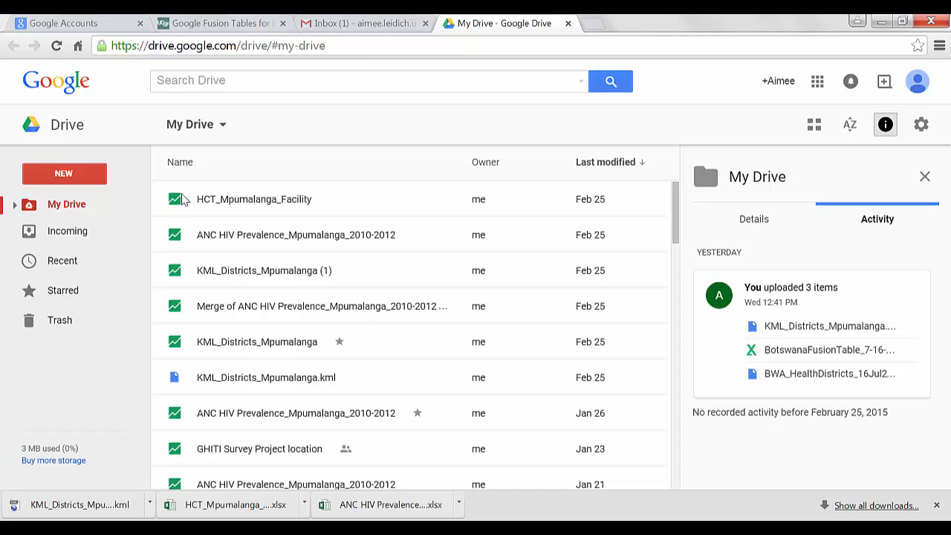
{"action": "mouse_move", "coordinate": [309, 216]}
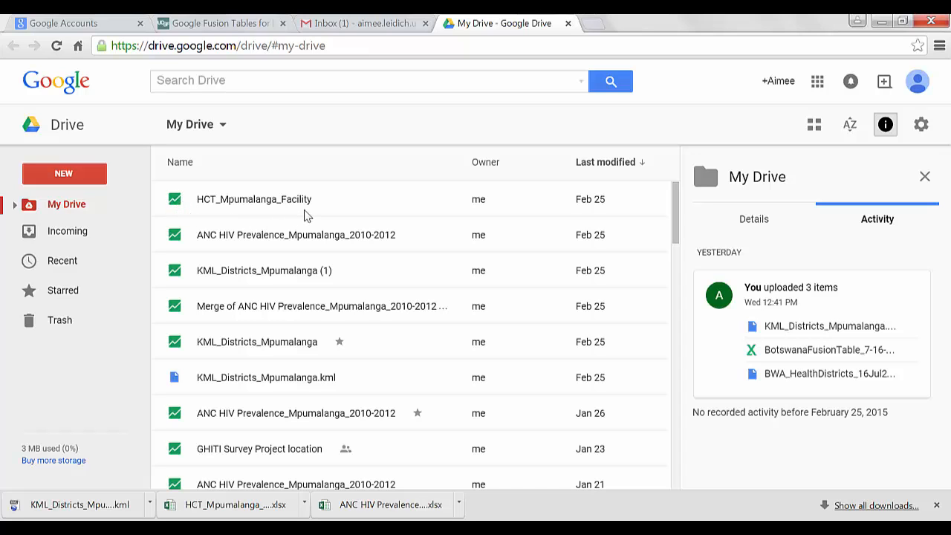
{"action": "mouse_move", "coordinate": [309, 238]}
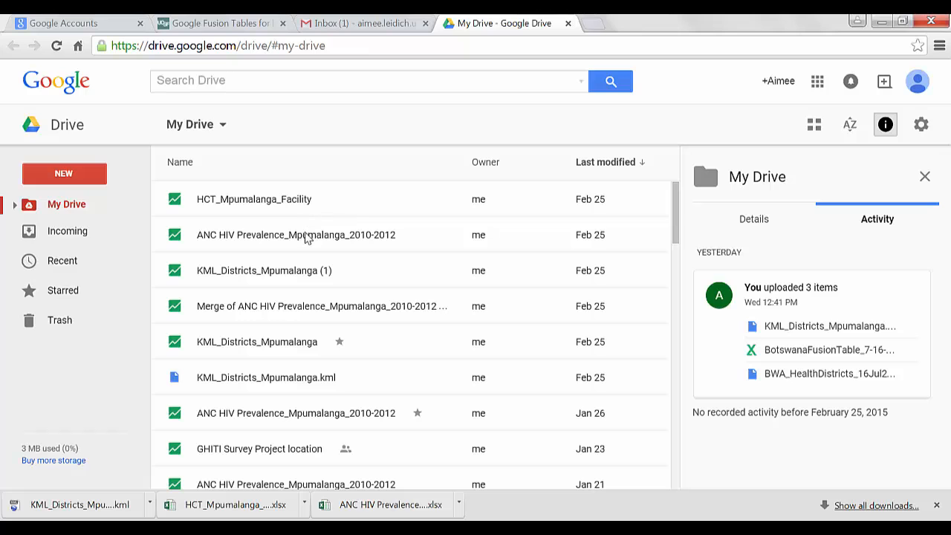
- Open the Feb 25 ANC HIV Prevalence_Mpumalanga_2010-2012 table from My Drive
{"action": "left_click", "coordinate": [294, 235]}
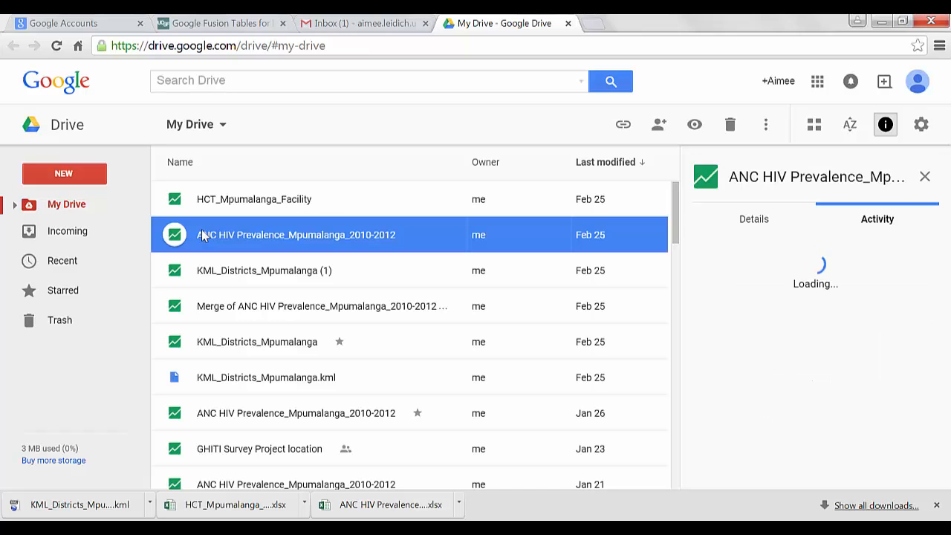
{"action": "double_click", "coordinate": [294, 234]}
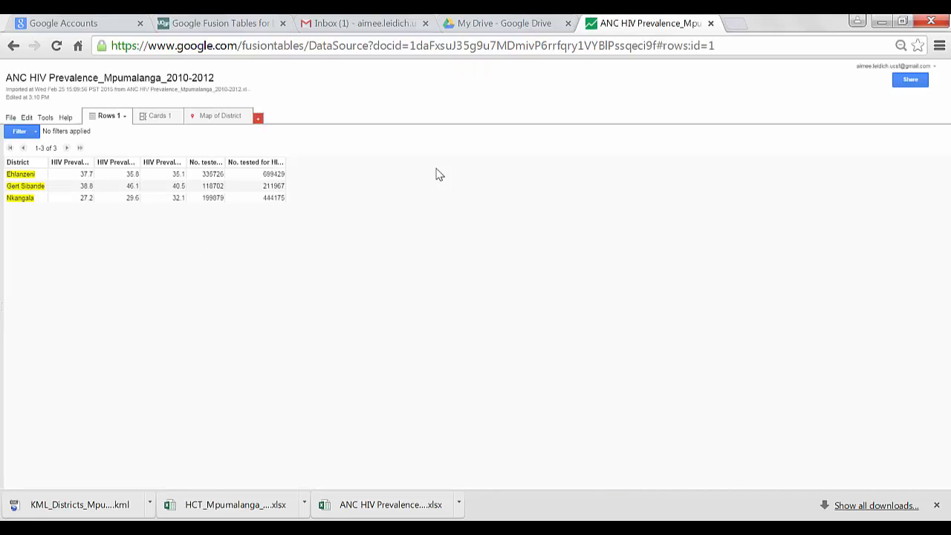
{"action": "mouse_move", "coordinate": [92, 289]}
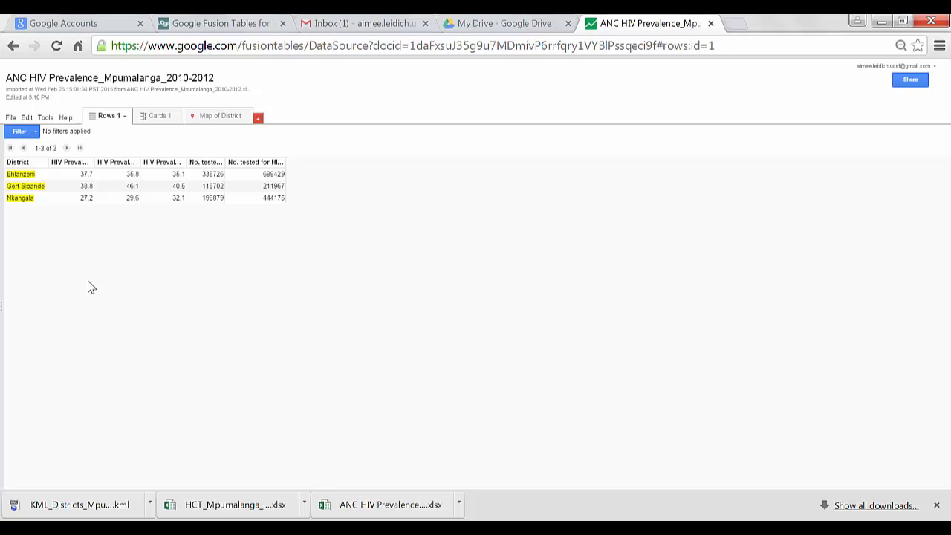